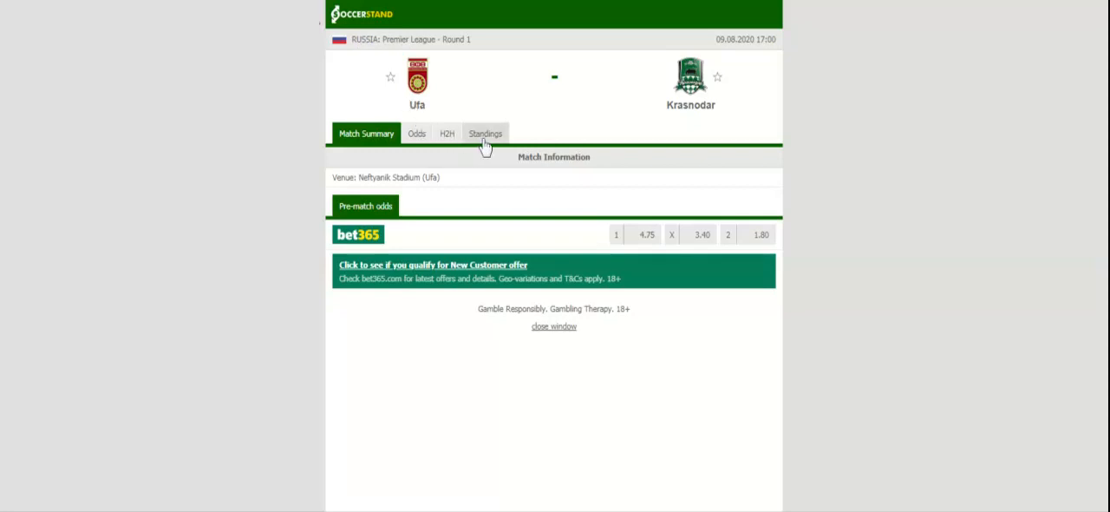
# Show the Russian Premier League standings table for the Ufa vs Krasnodar match
pyautogui.click(485, 134)
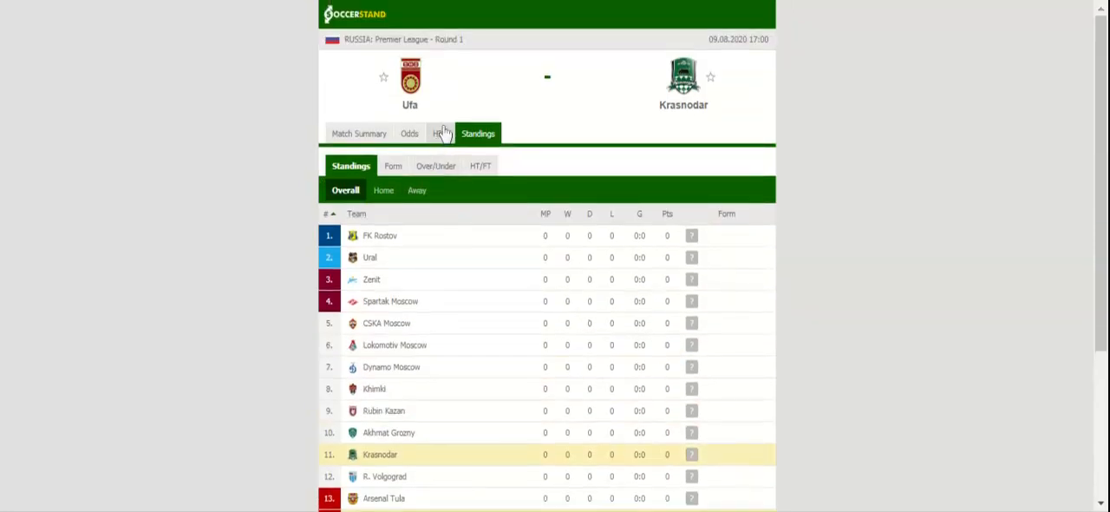
# Show the H2H view with recent Ufa and Krasnodar results and previous meetings
pyautogui.click(441, 132)
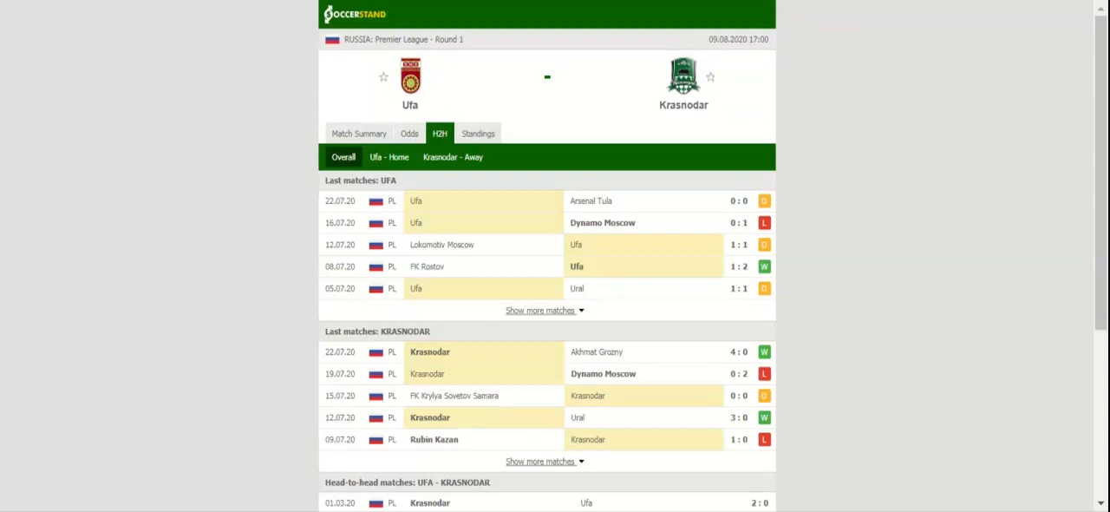
# Show the bookmaker betting odds for Ufa vs Krasnodar
pyautogui.click(409, 132)
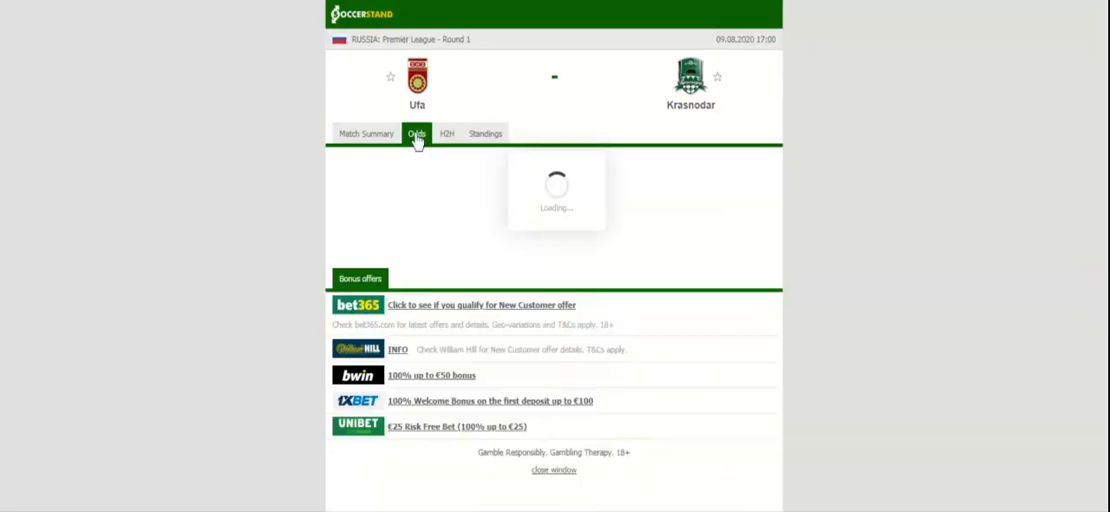